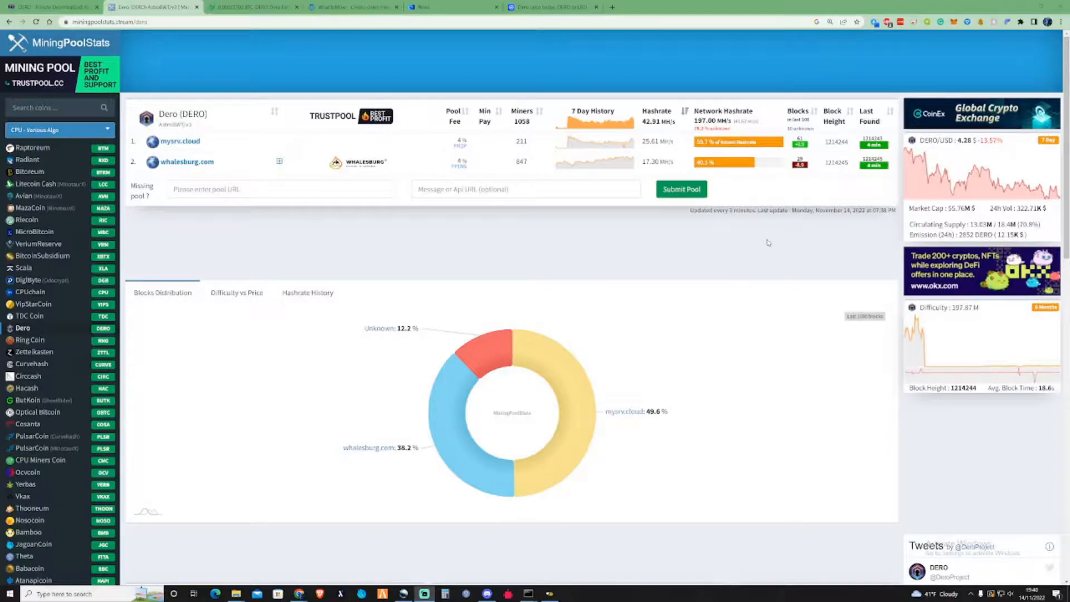
mouse_move(693, 240)
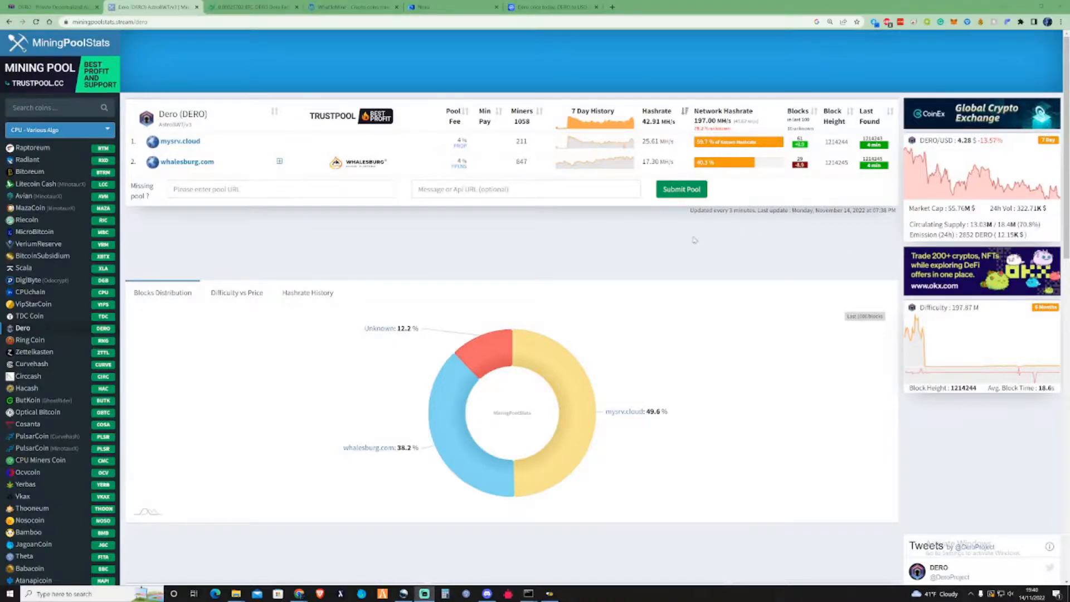
mouse_move(516, 234)
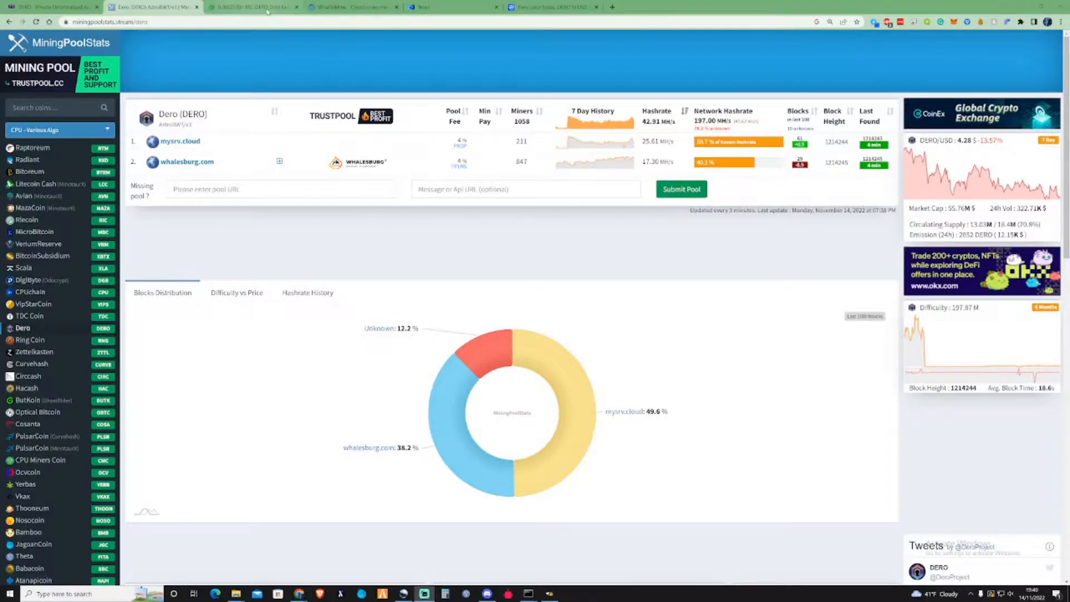
Open TradeOgre's BTC-DERO market, showing Dero at about 0.000257 BTC ($4.25)
click(253, 6)
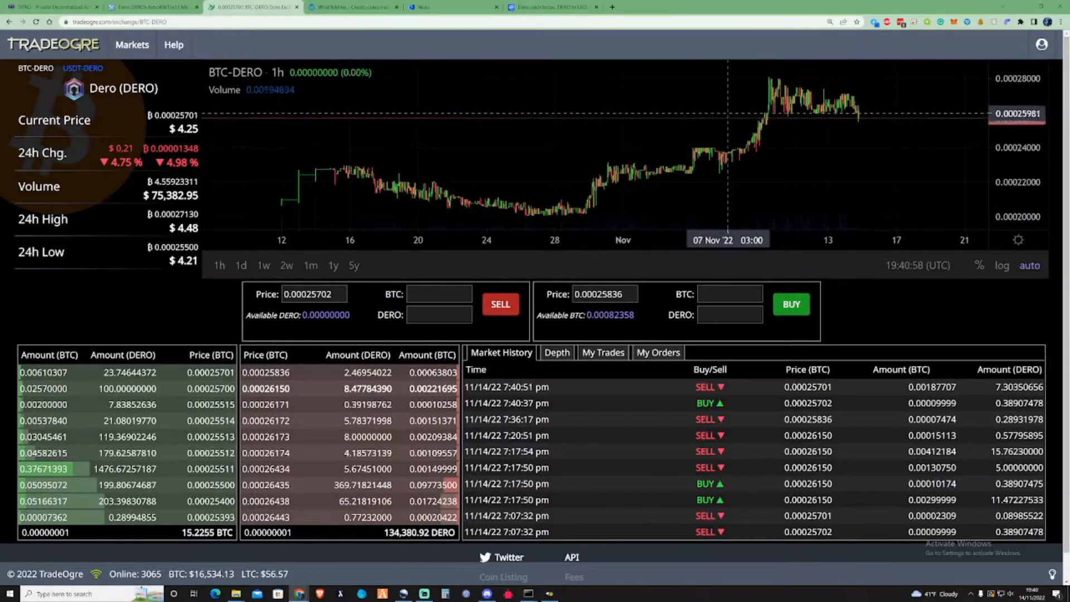
mouse_move(763, 118)
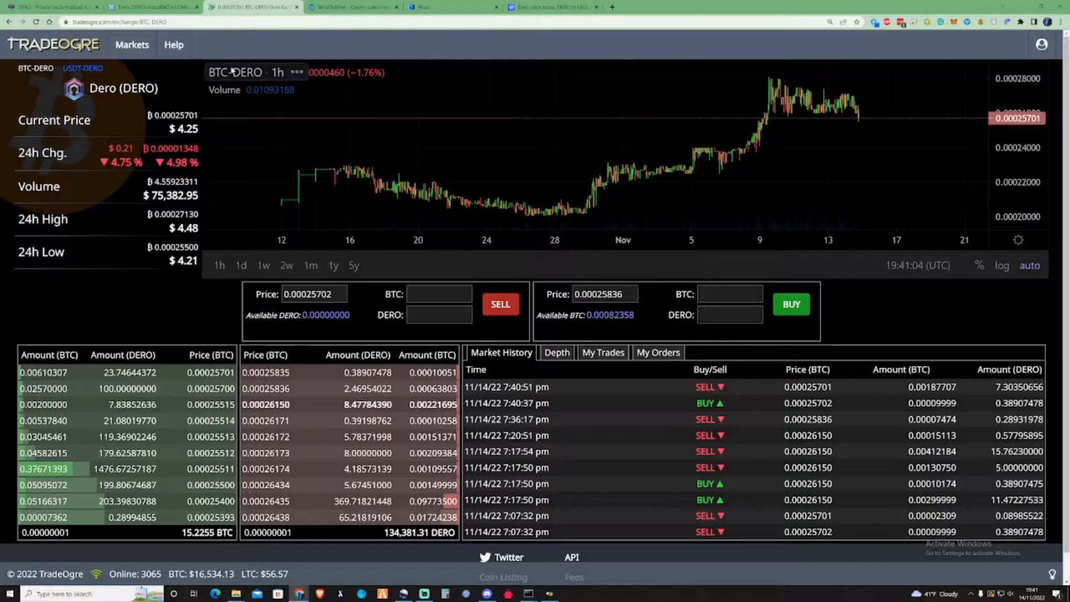
Show the Hashrate History chart on MiningPoolStats' Dero page, with network hashrate around 131M
click(136, 7)
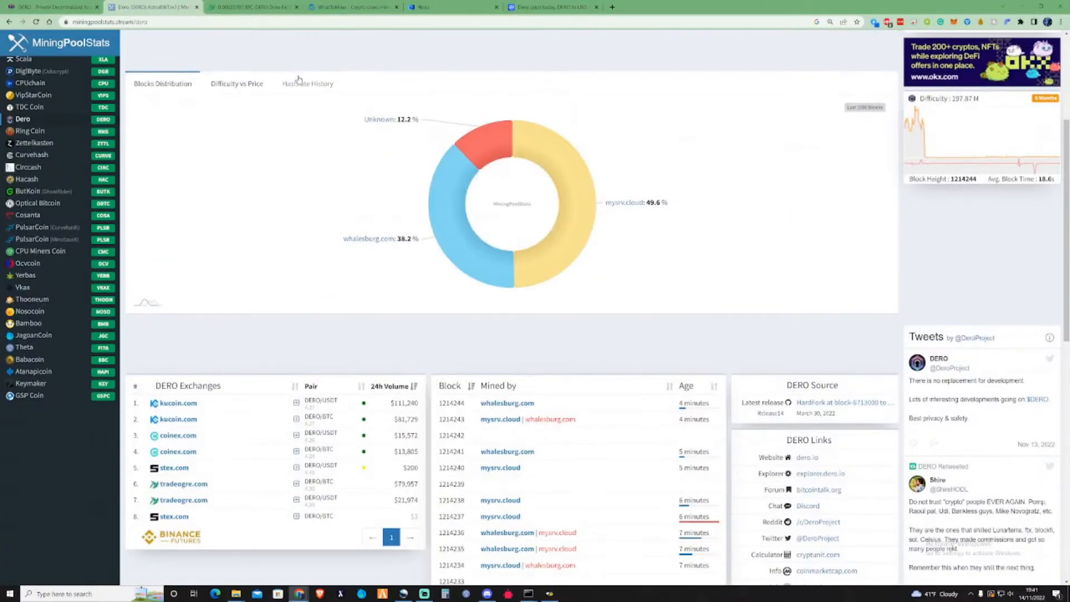
click(308, 83)
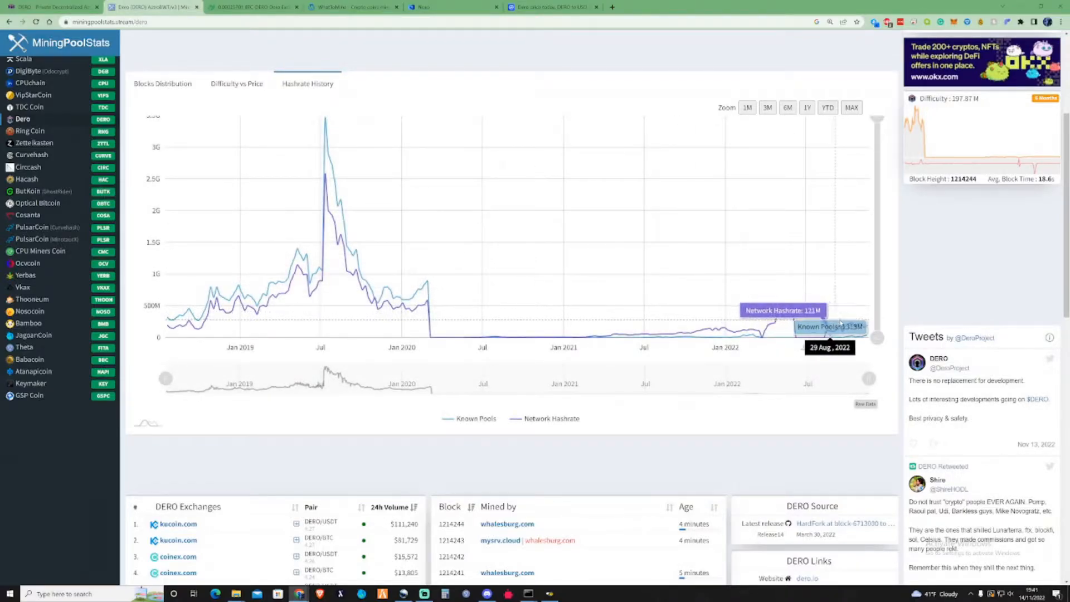
mouse_move(866, 326)
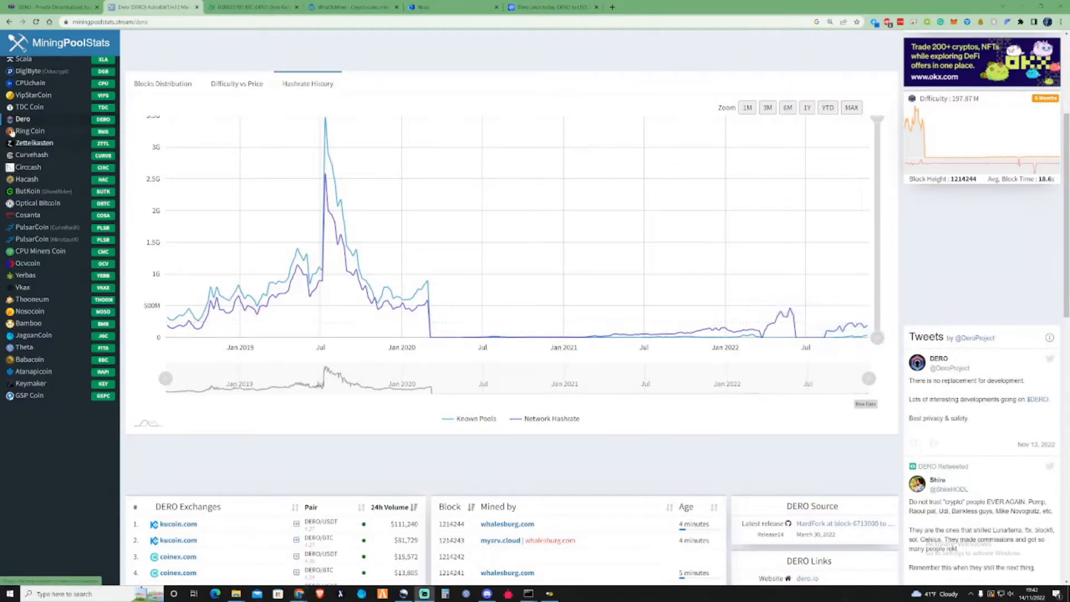
View the difficulty-vs-price chart, then select the 0.12409000 deposit in TradeOgre's Deposit History
click(237, 83)
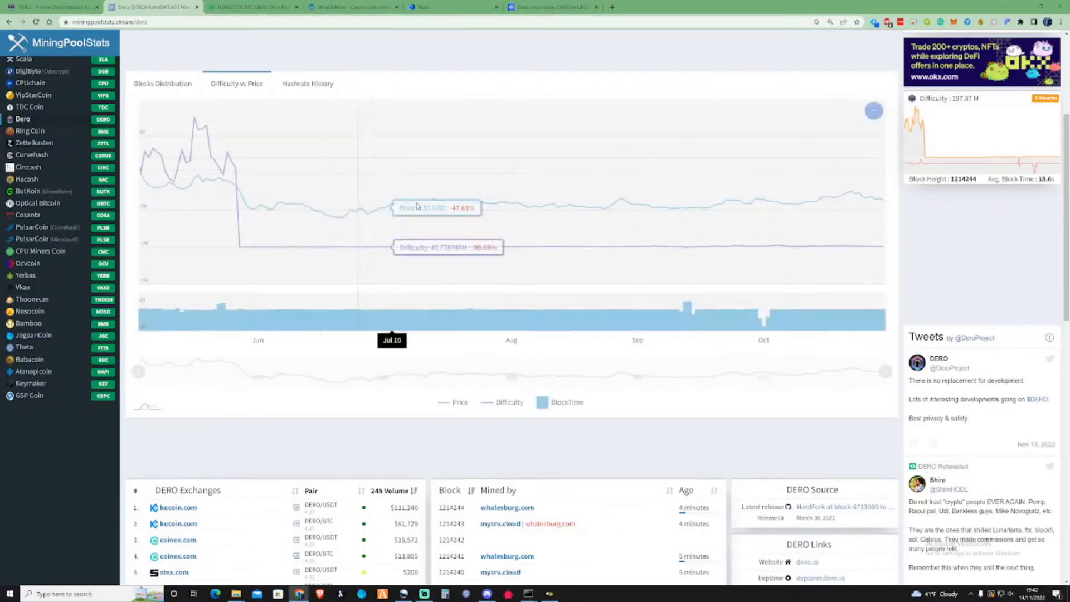
mouse_move(805, 217)
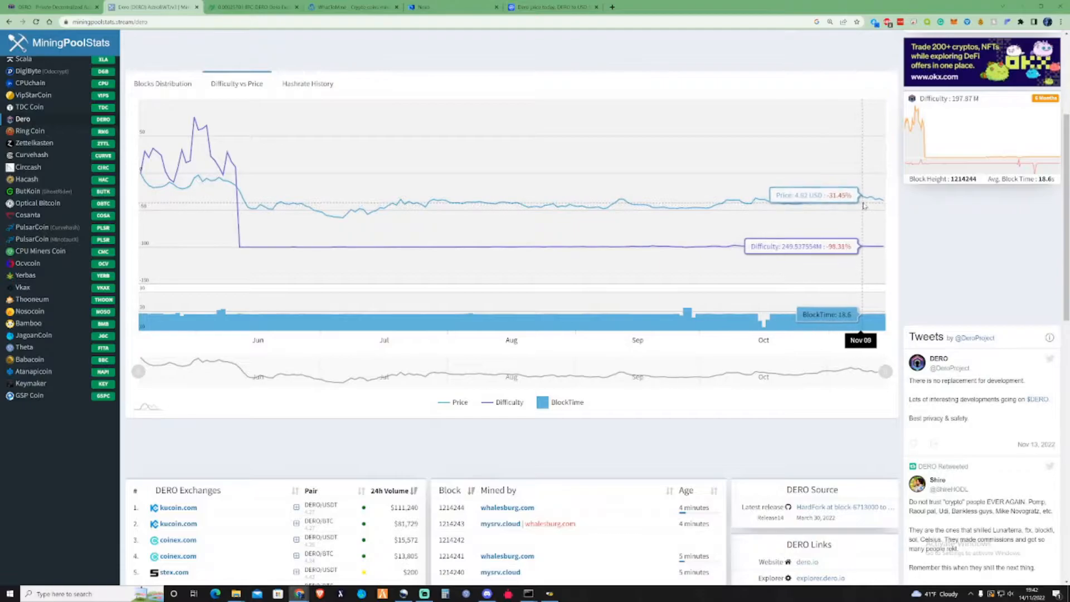
mouse_move(887, 200)
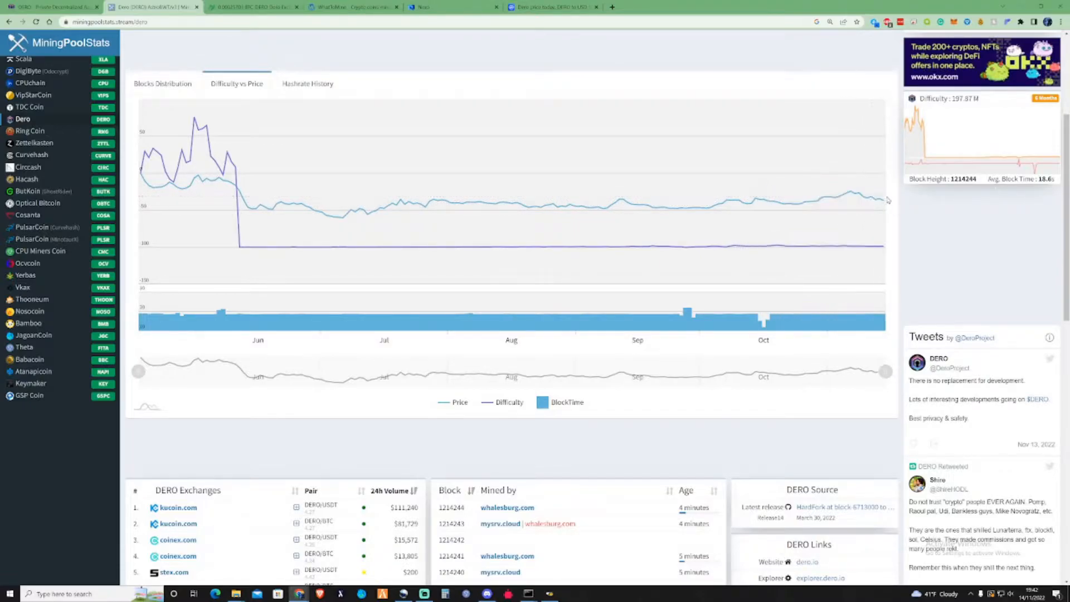
scroll(down, 3)
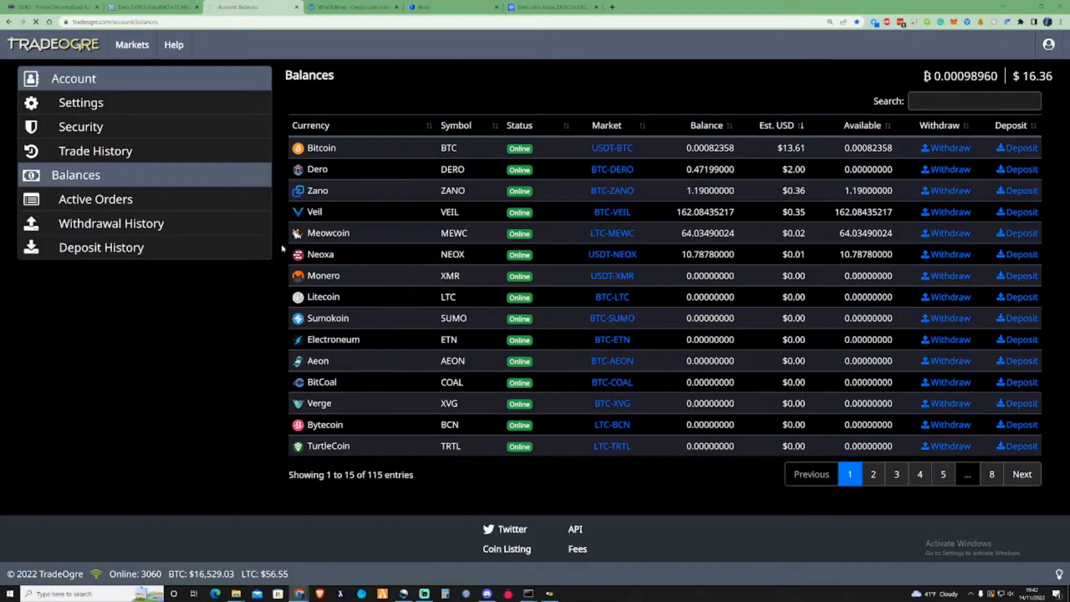
click(101, 247)
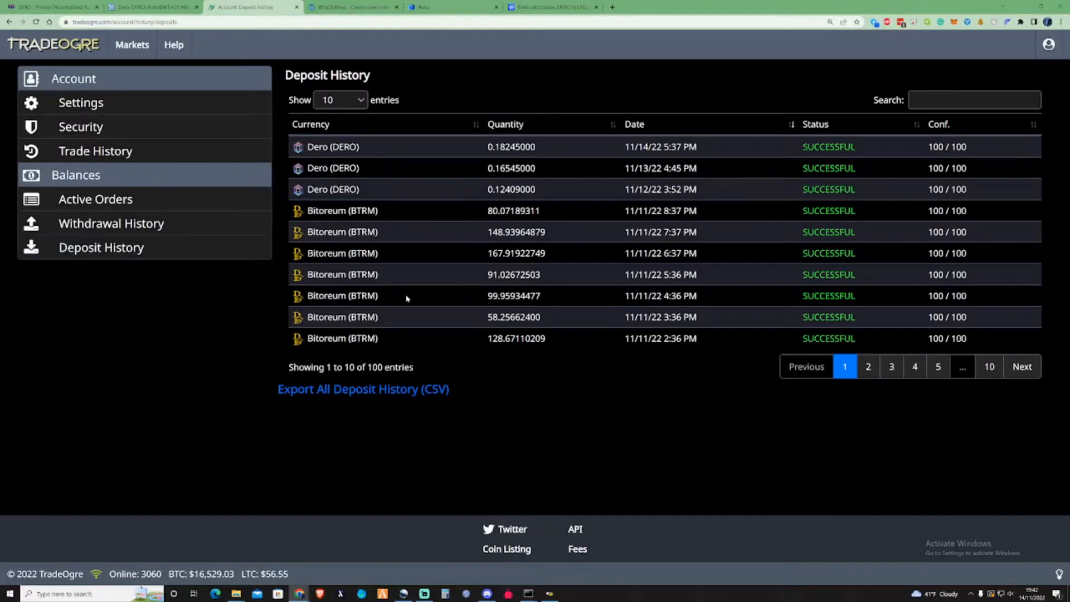
mouse_move(449, 225)
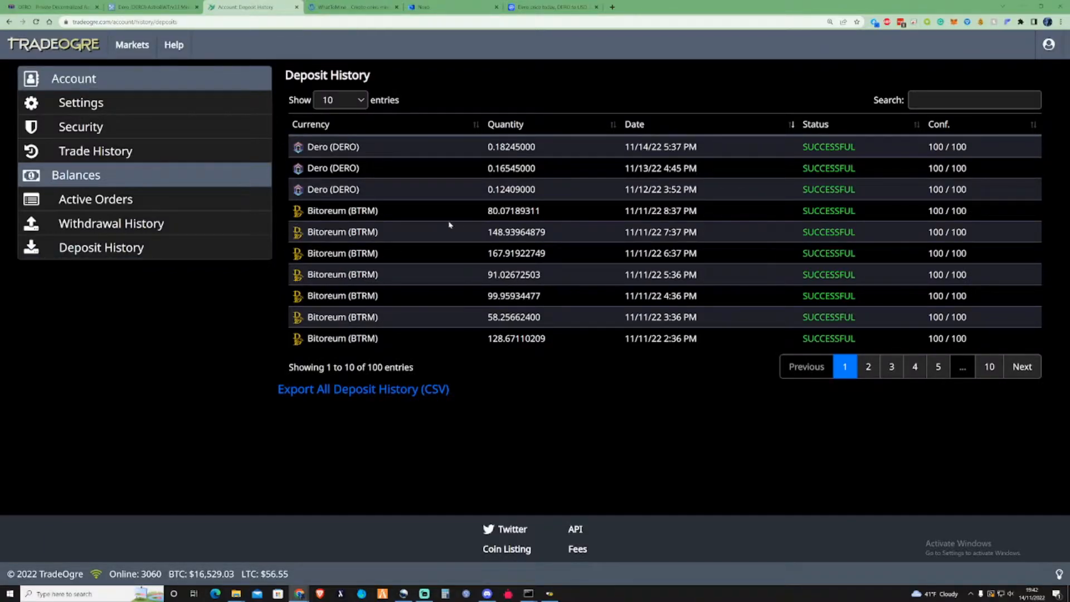
double_click(510, 189)
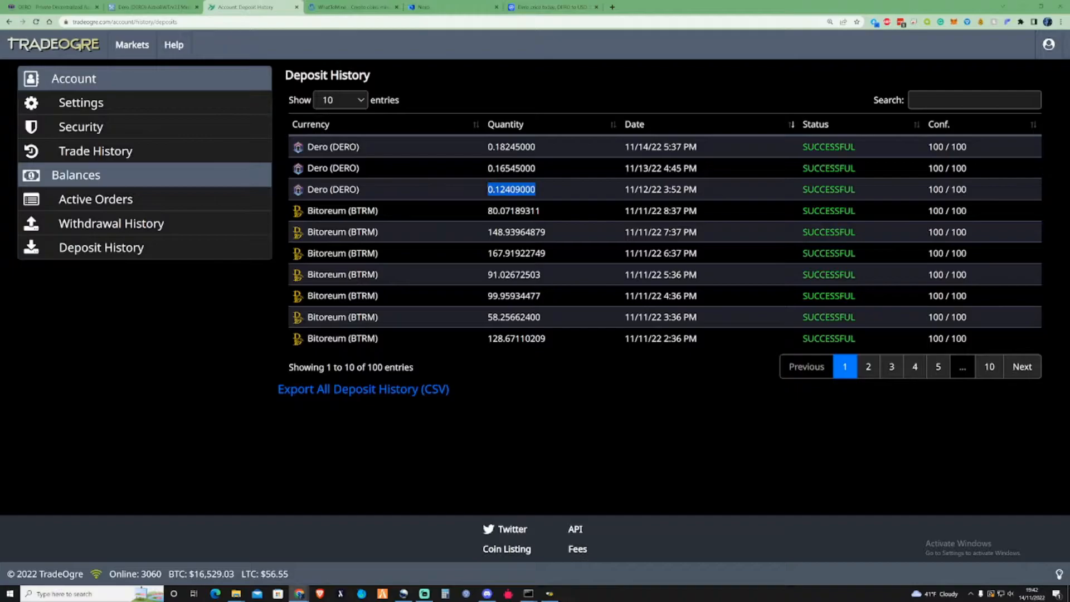
click(552, 6)
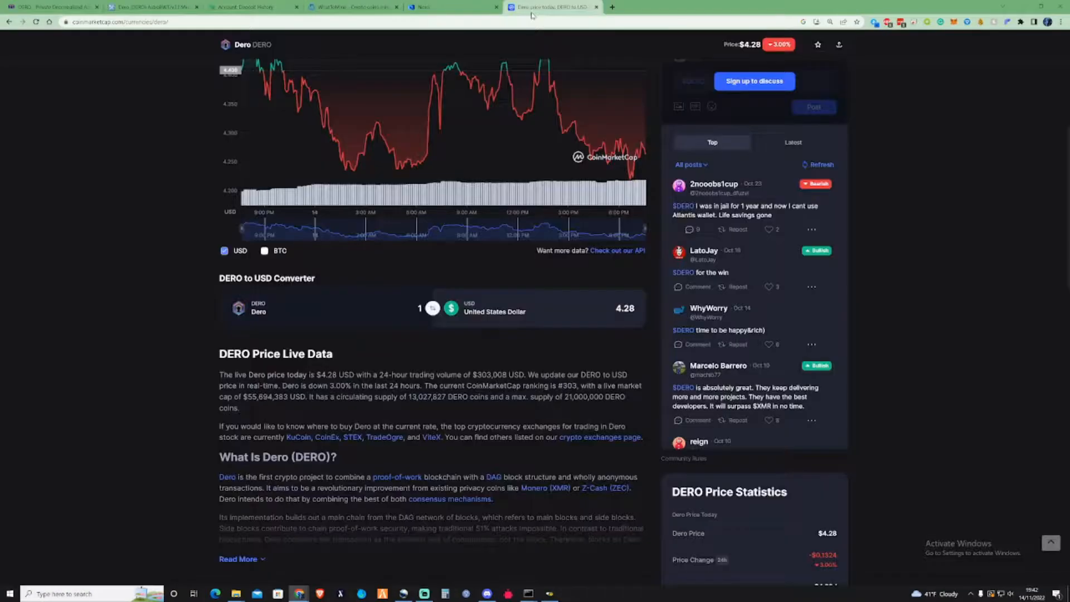
Paste the 0.12409000 and 0.16545000 deposits into CoinMarketCap's DERO-to-USD converter ($0.53, $0.70)
right_click(429, 308)
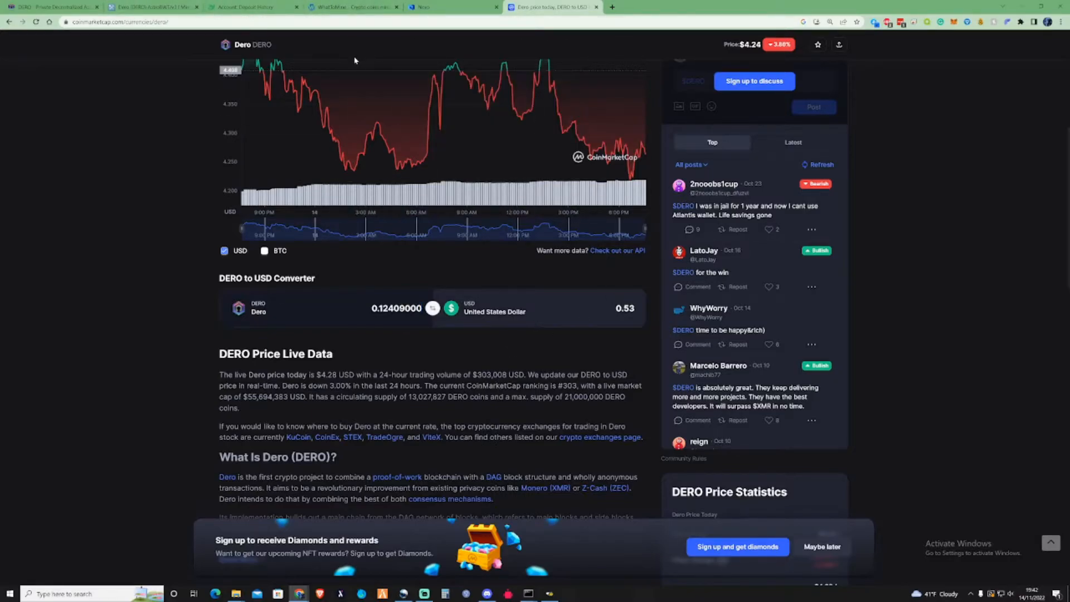
click(245, 7)
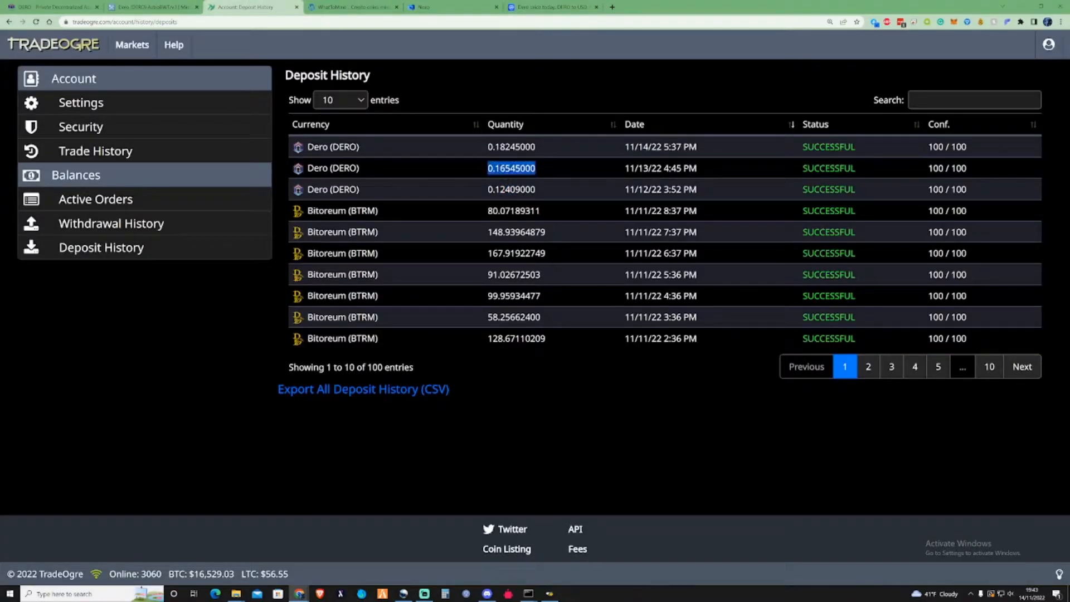
click(553, 7)
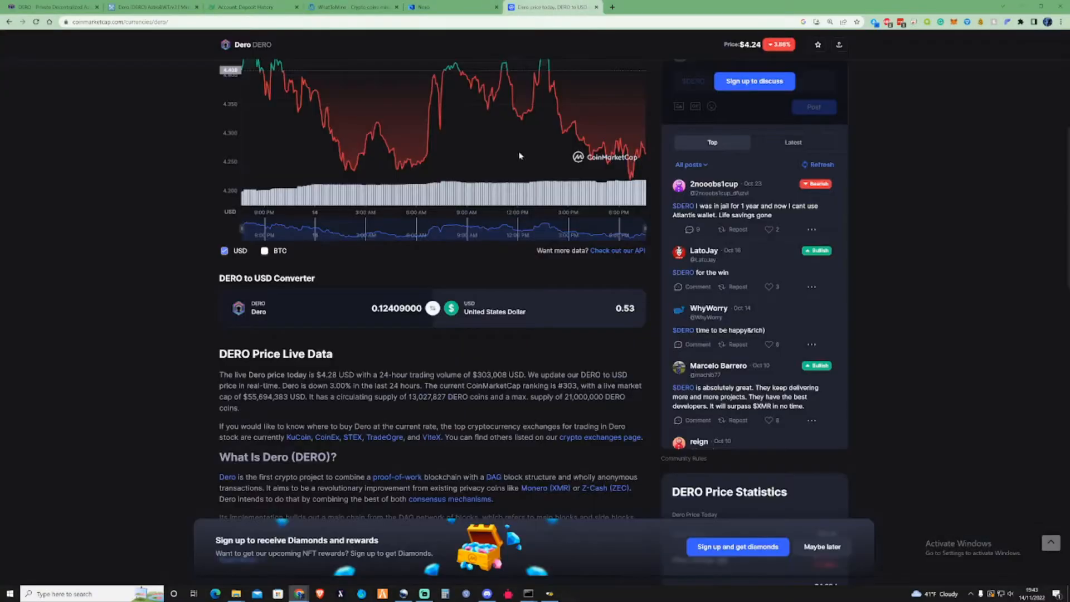
right_click(396, 307)
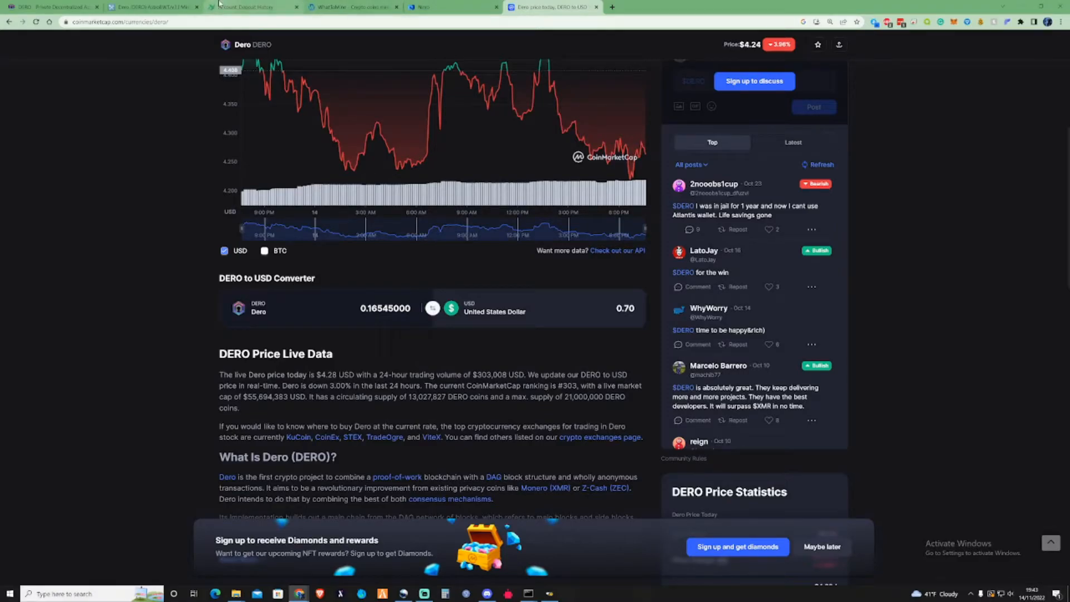
mouse_move(242, 6)
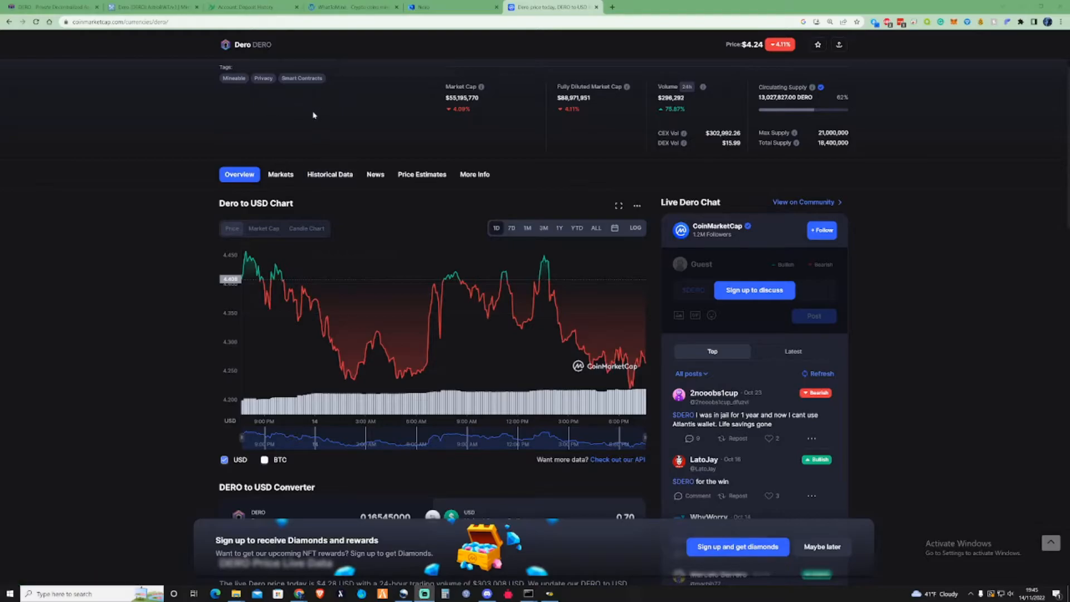
mouse_move(349, 107)
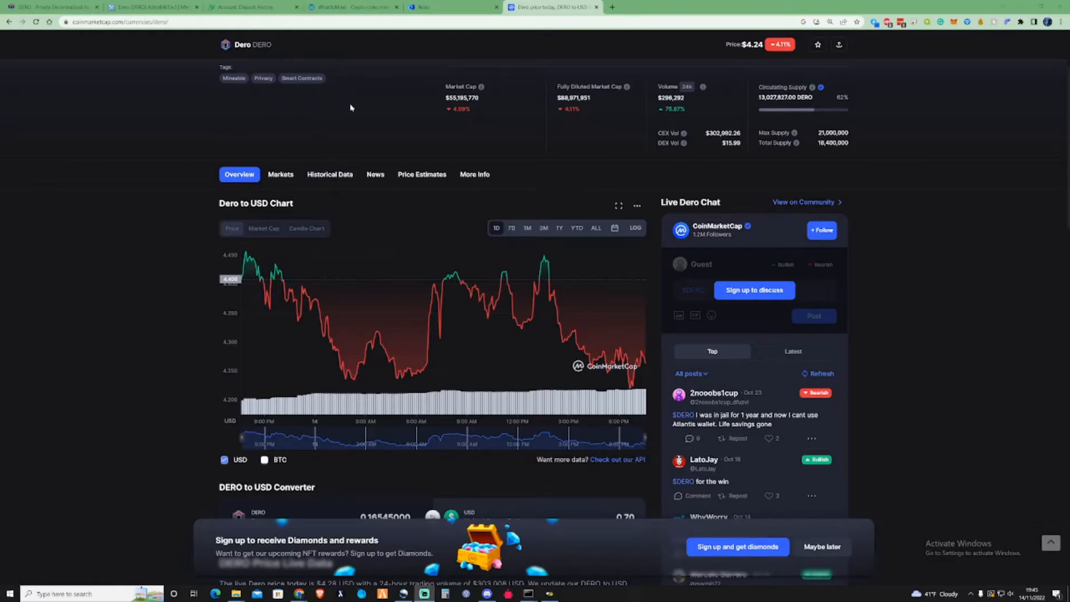
Take the 11/14/22 deposit of 0.18245000 Dero to the CoinMarketCap converter, giving $0.77
scroll(down, 3)
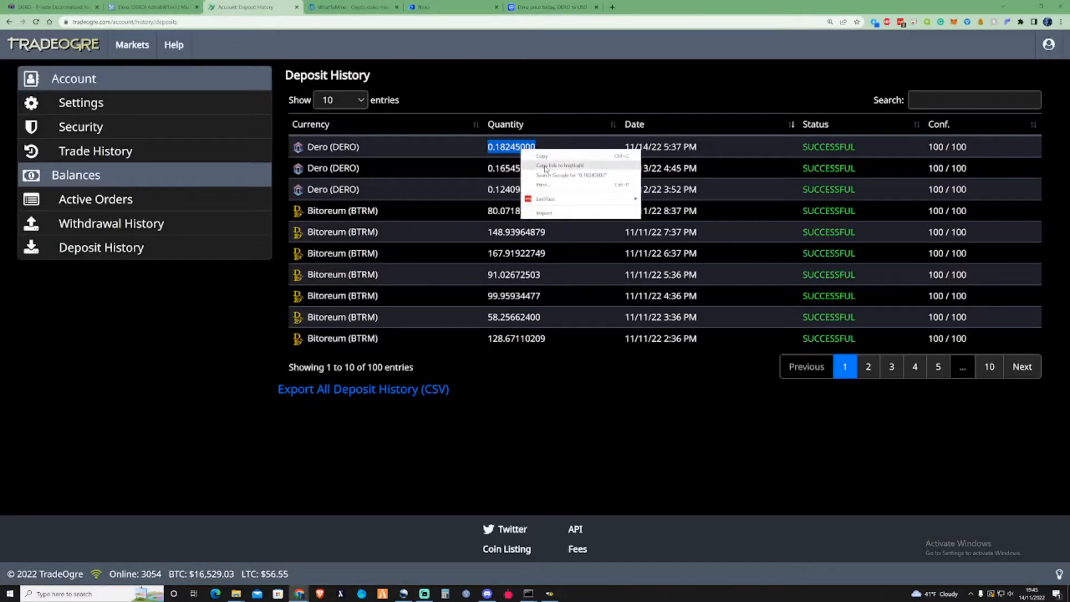
click(553, 7)
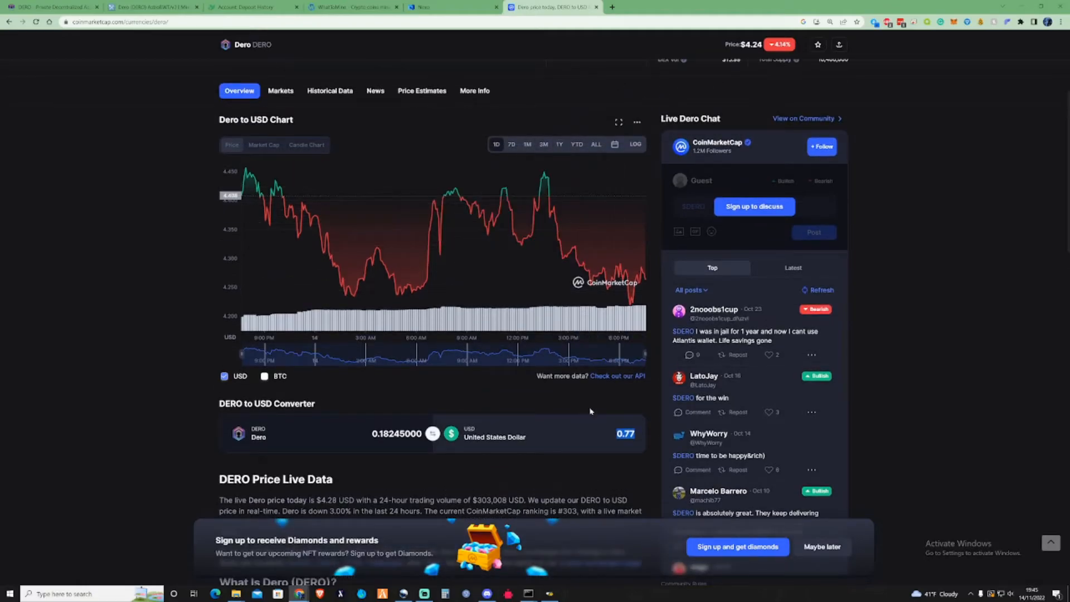
mouse_move(574, 394)
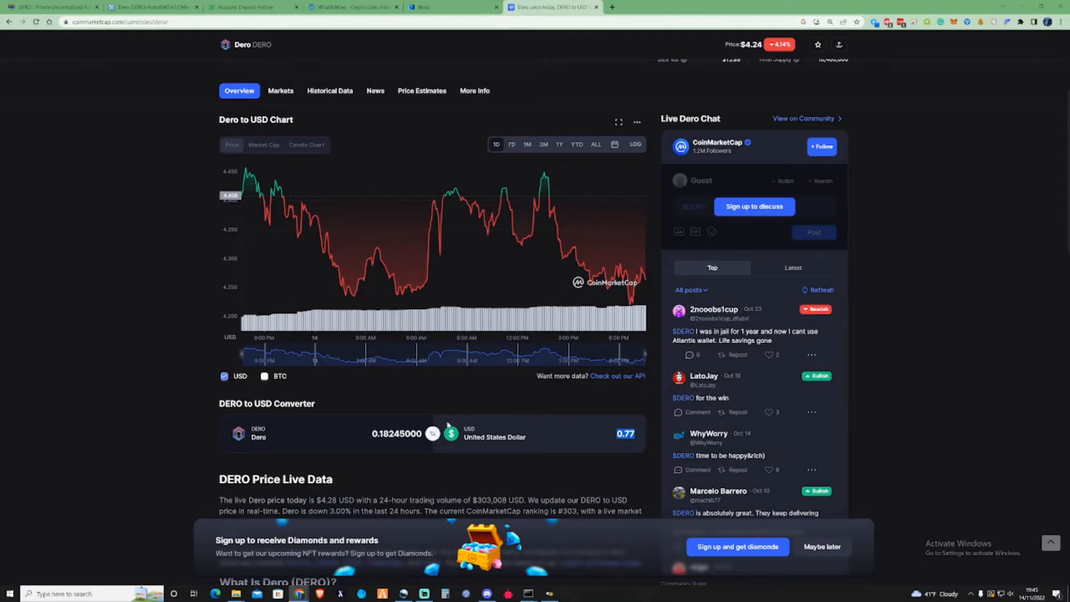
mouse_move(483, 422)
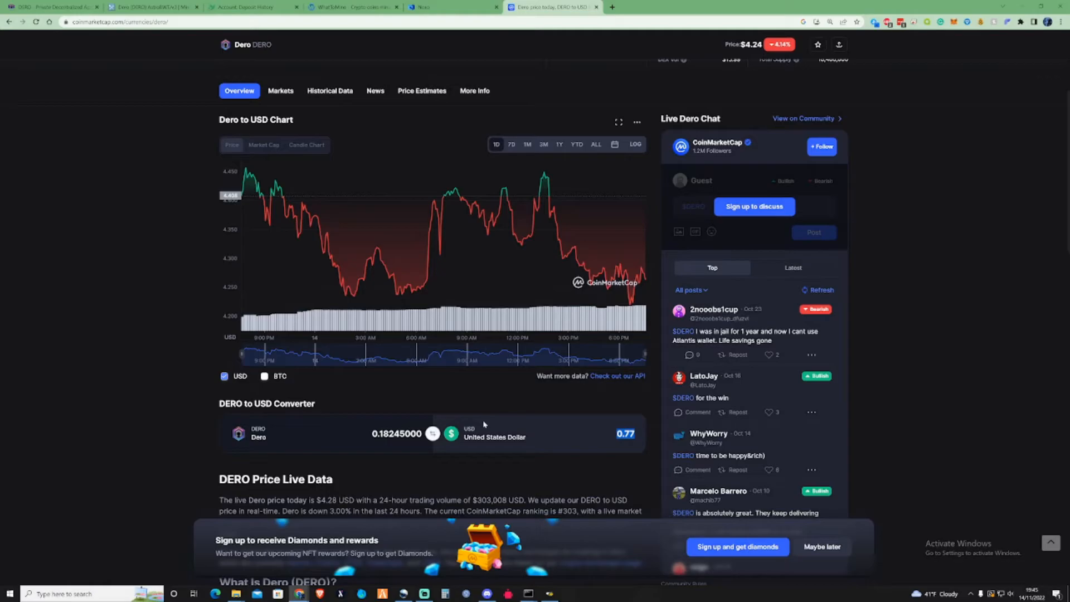
mouse_move(535, 423)
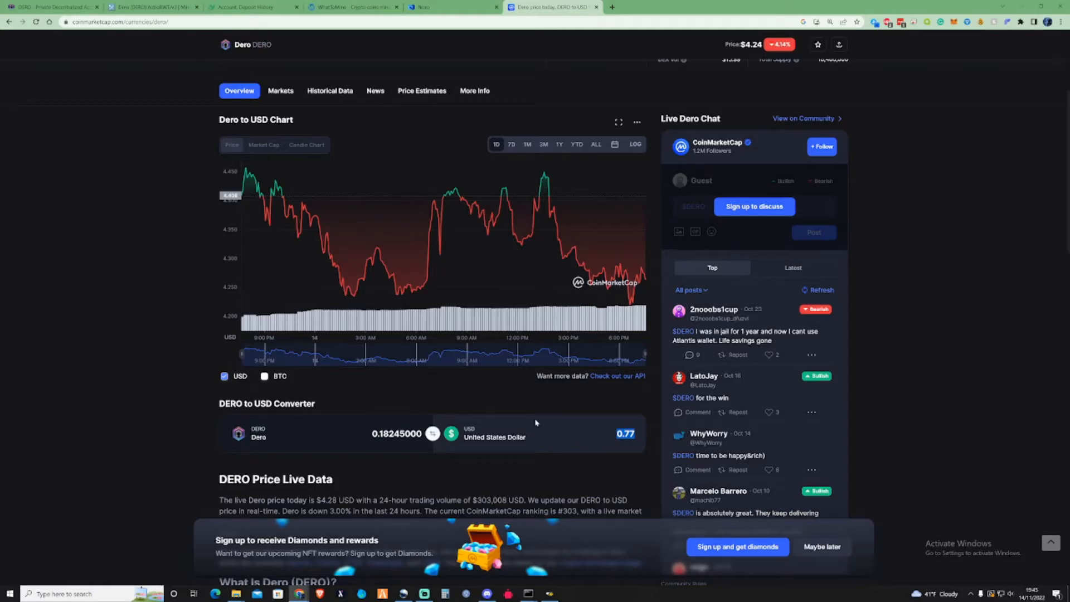
mouse_move(532, 407)
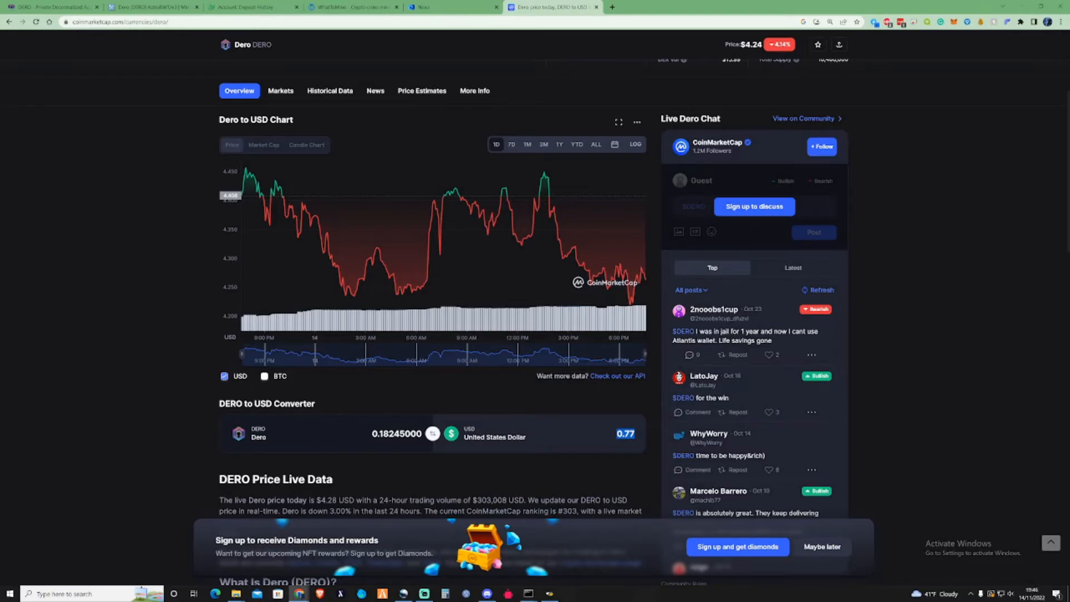
scroll(down, 3)
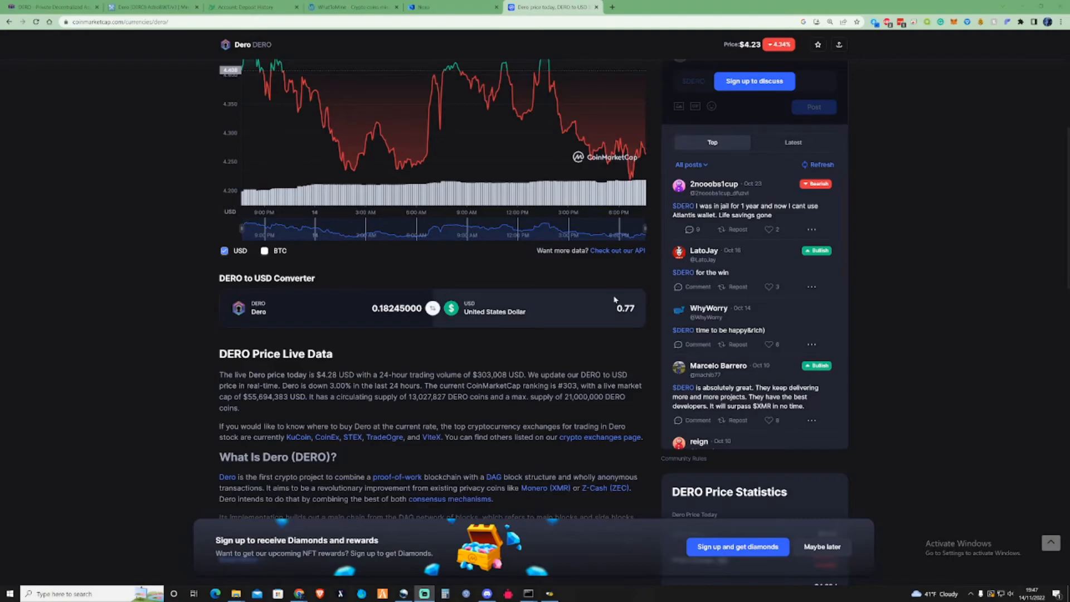
mouse_move(604, 299)
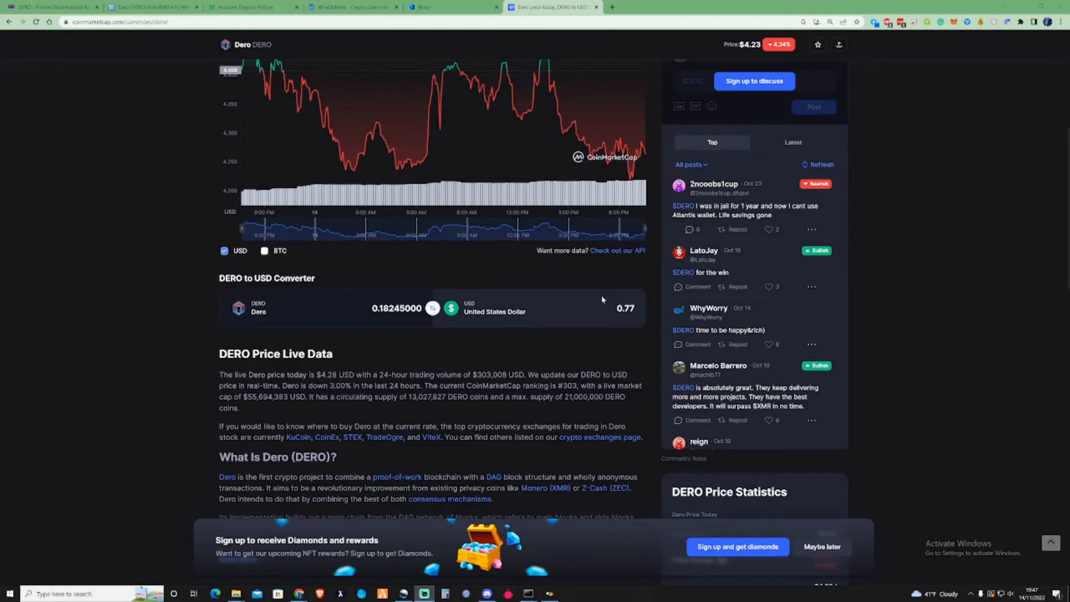